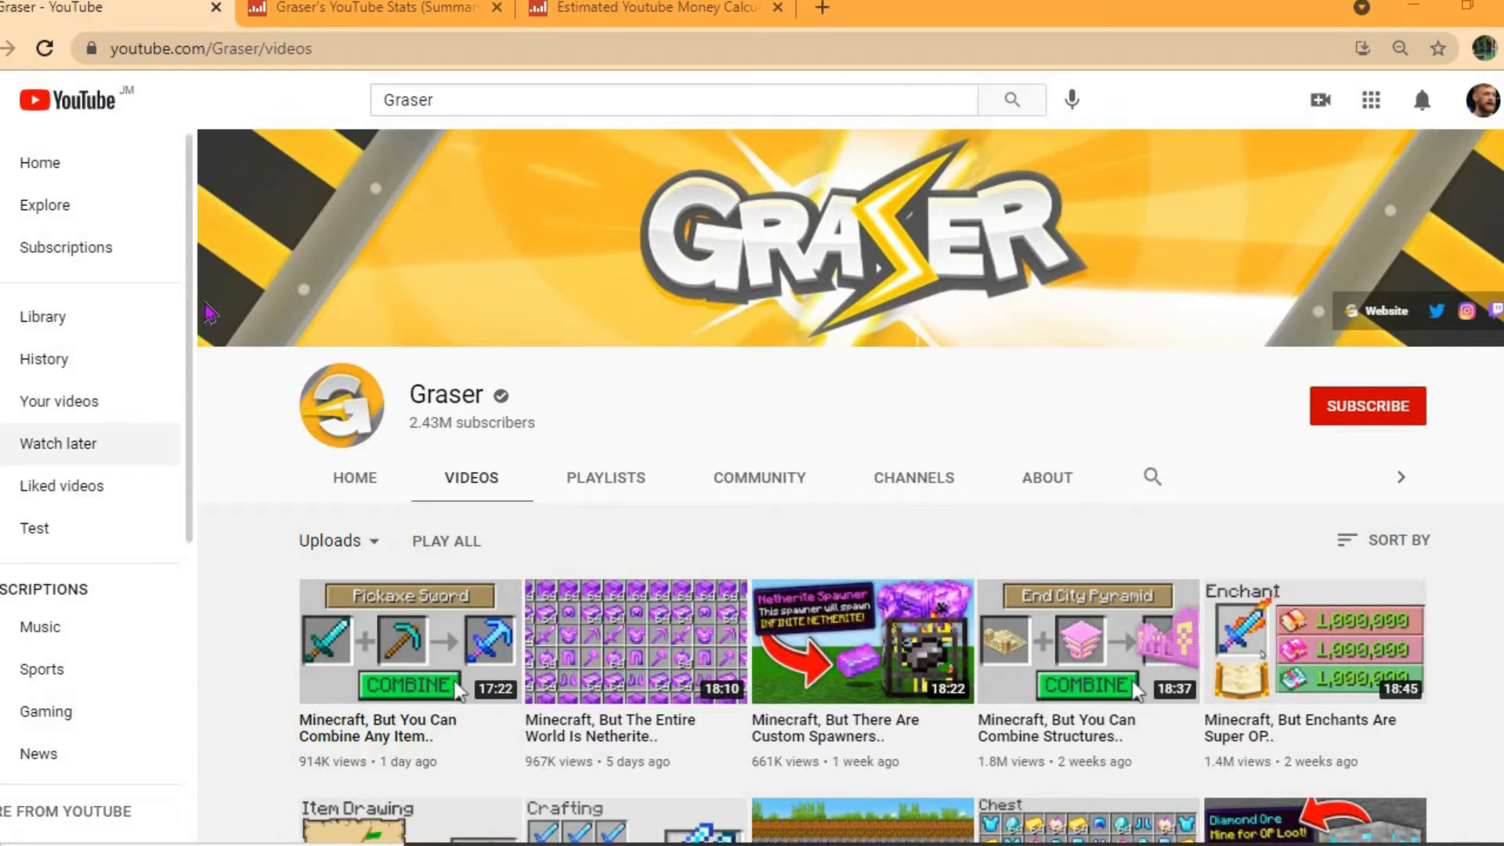
# - Show Graser10's stats, then the money calculator with 484000 daily views and $696,960 yearly
pyautogui.click(374, 10)
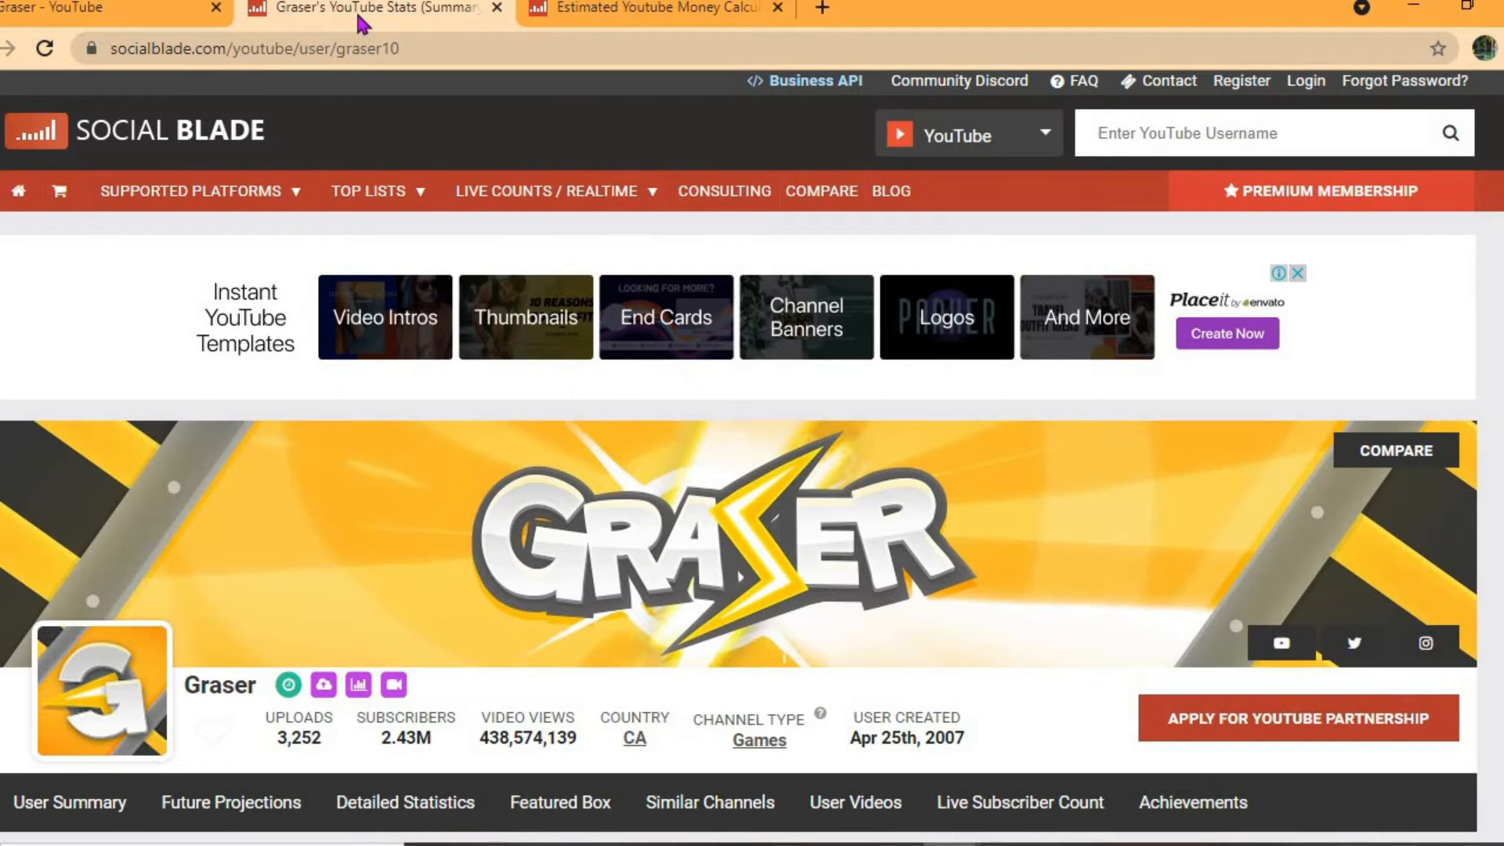
pyautogui.click(655, 9)
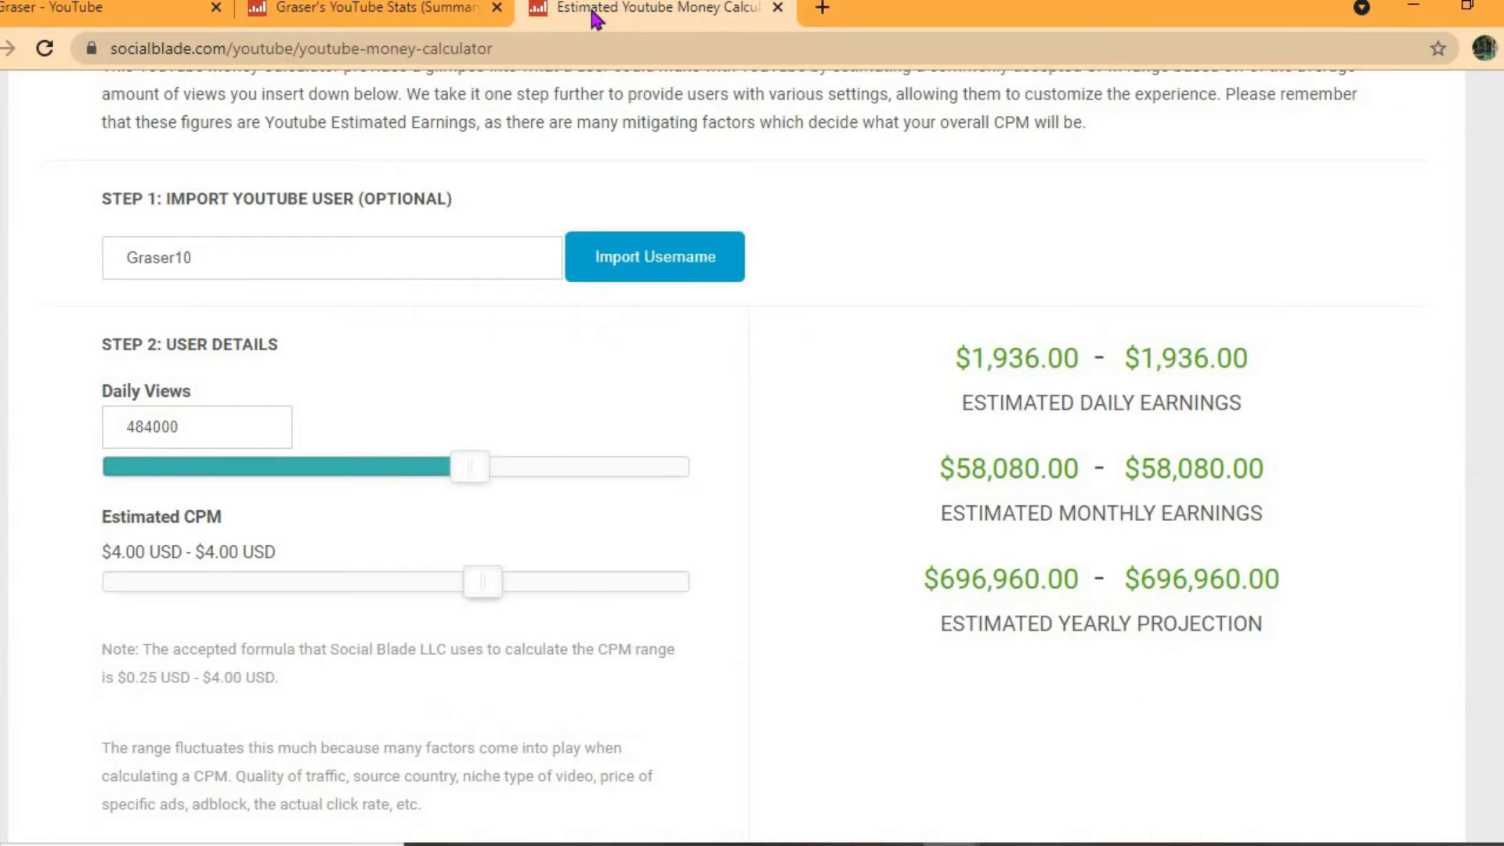